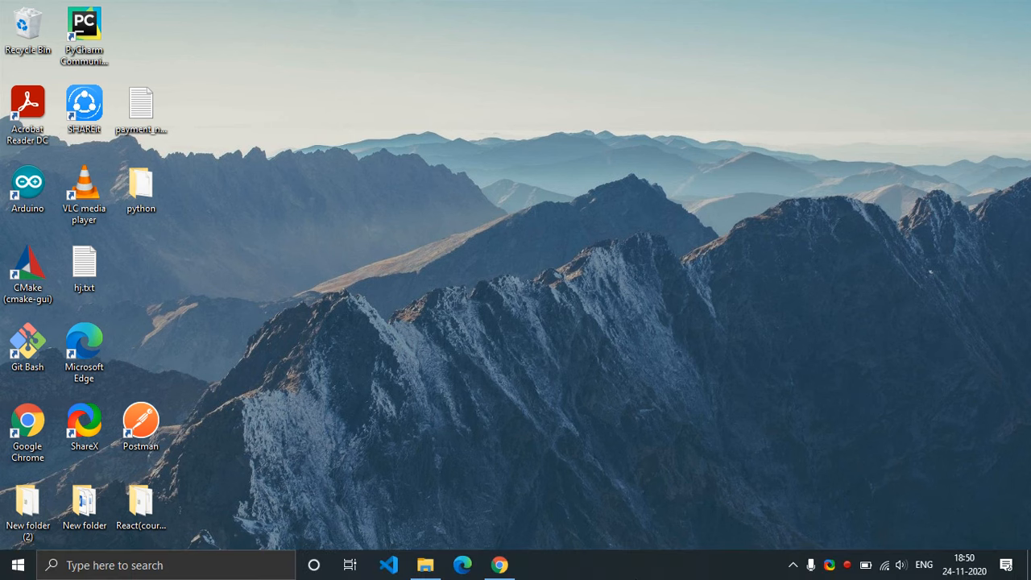
- Open Chrome and download the DOSBox 0.74-3 Windows installer from dosbox.com
left_click(499, 564)
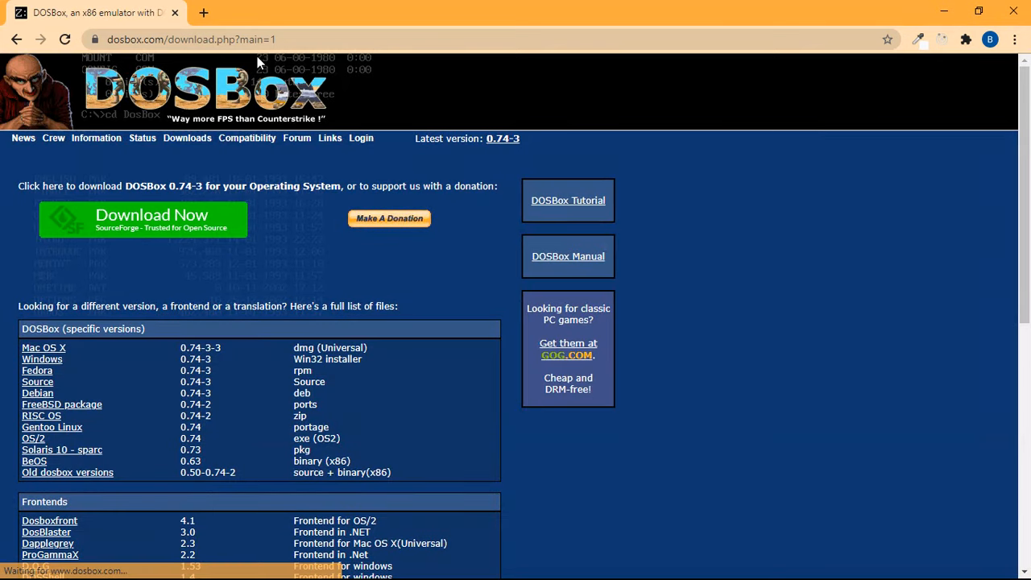
mouse_move(186, 220)
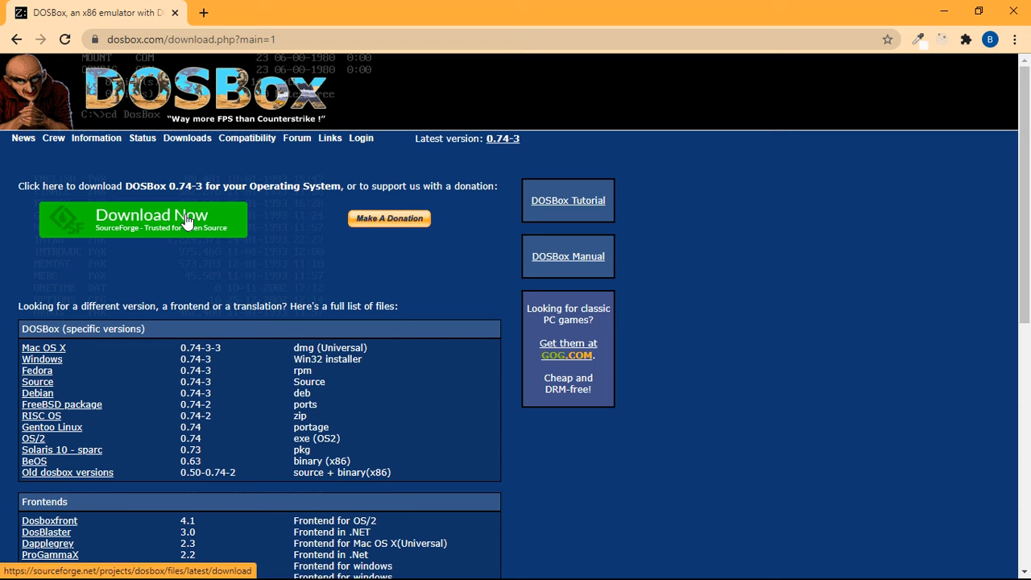
left_click(152, 219)
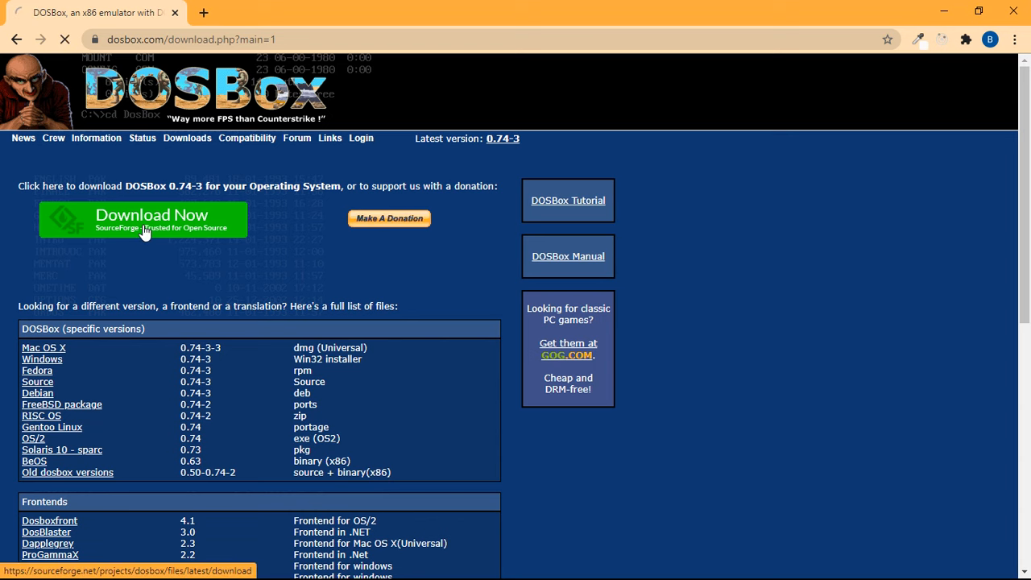
left_click(152, 218)
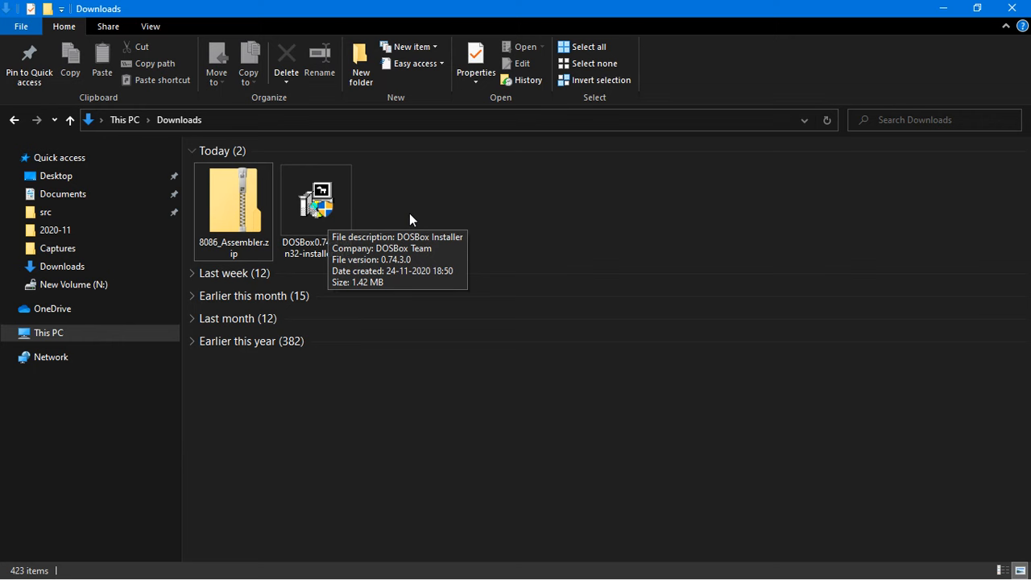
- Select the DOSBox 0.74-3 installer in the Downloads folder
left_click(317, 202)
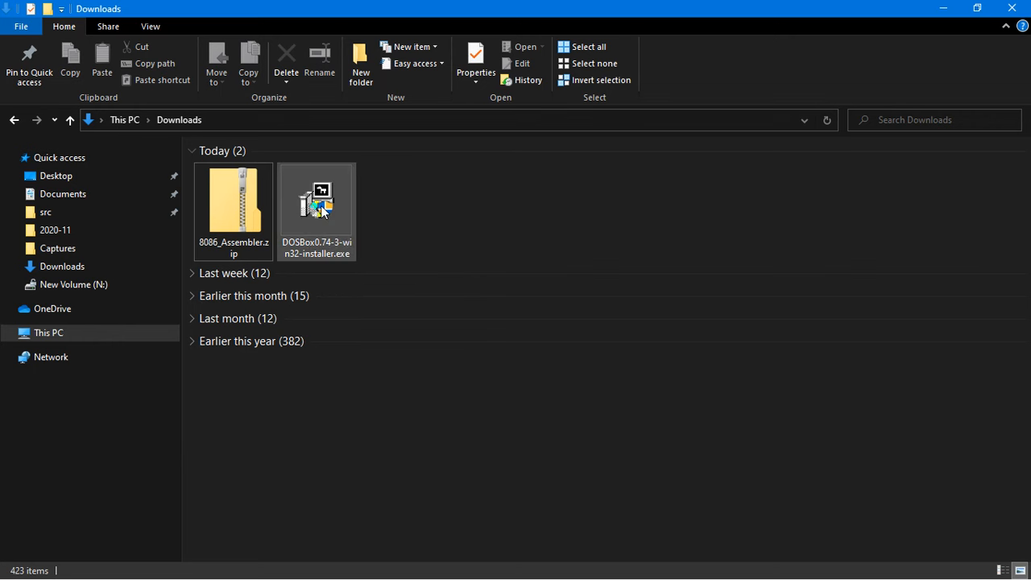
left_click(316, 210)
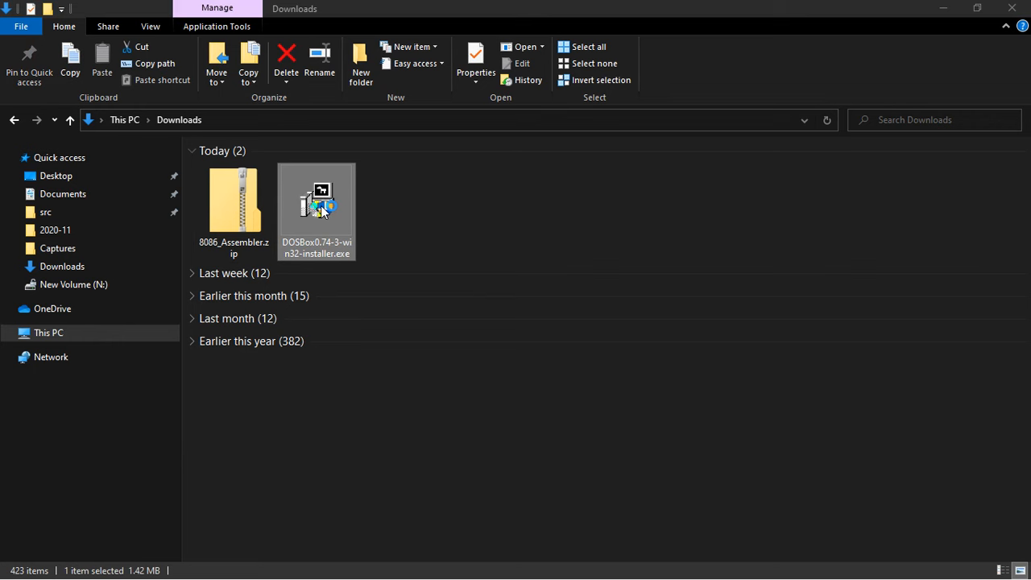
- Run the DOSBox installer with default components and desktop shortcut, then close setup
double_click(316, 197)
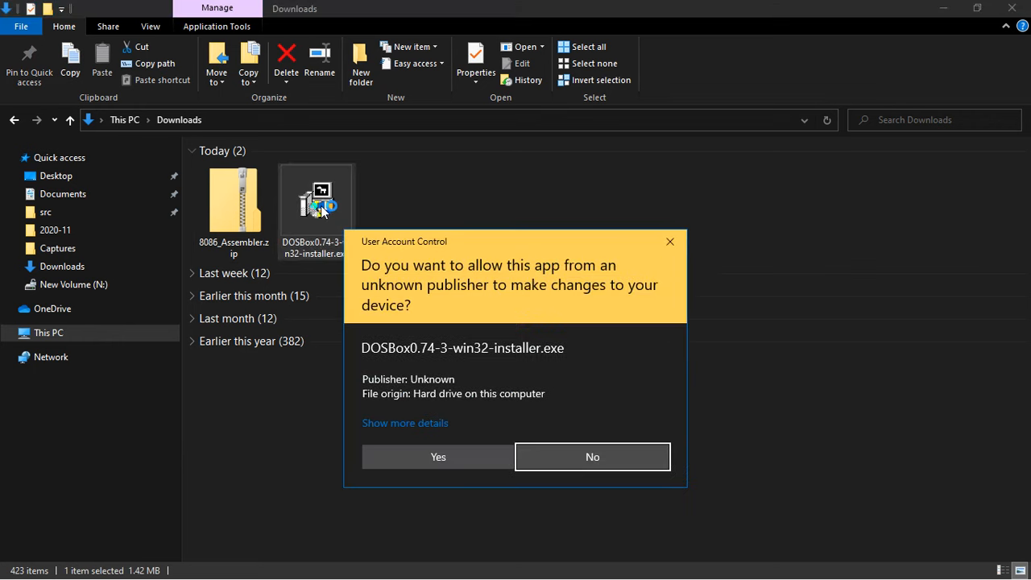
mouse_move(334, 511)
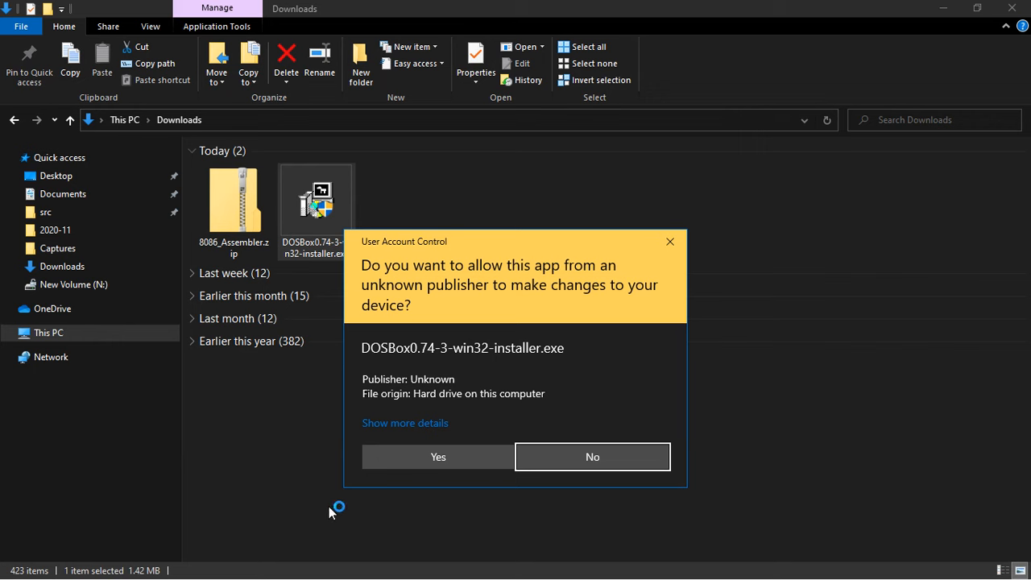
mouse_move(436, 457)
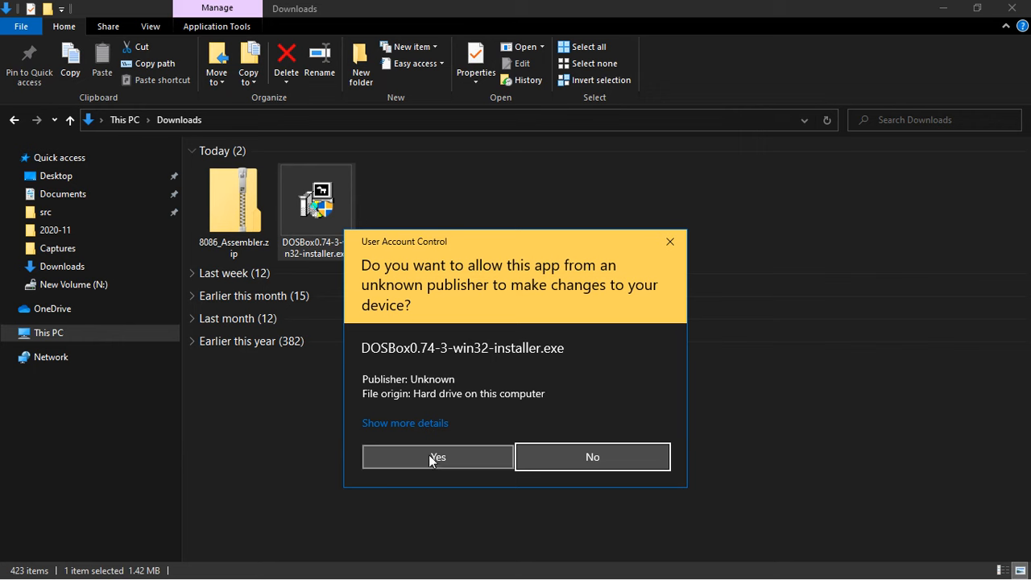
left_click(438, 457)
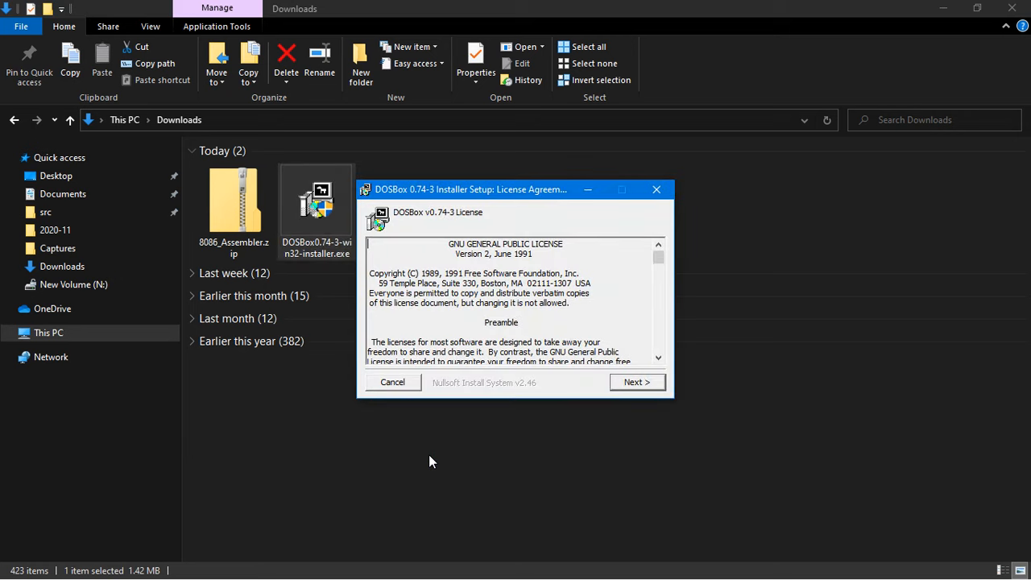
left_click(637, 382)
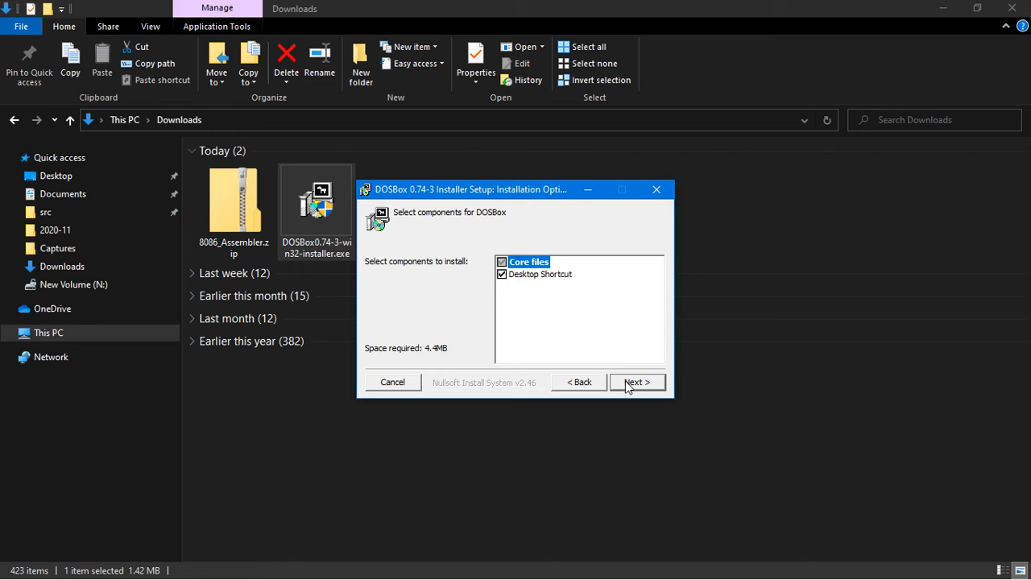
left_click(637, 382)
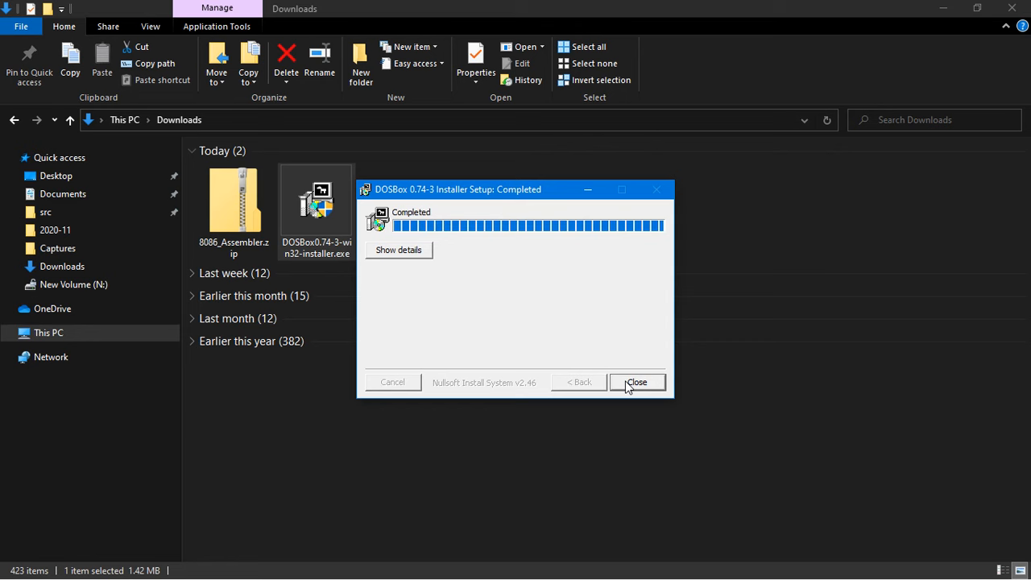
left_click(637, 382)
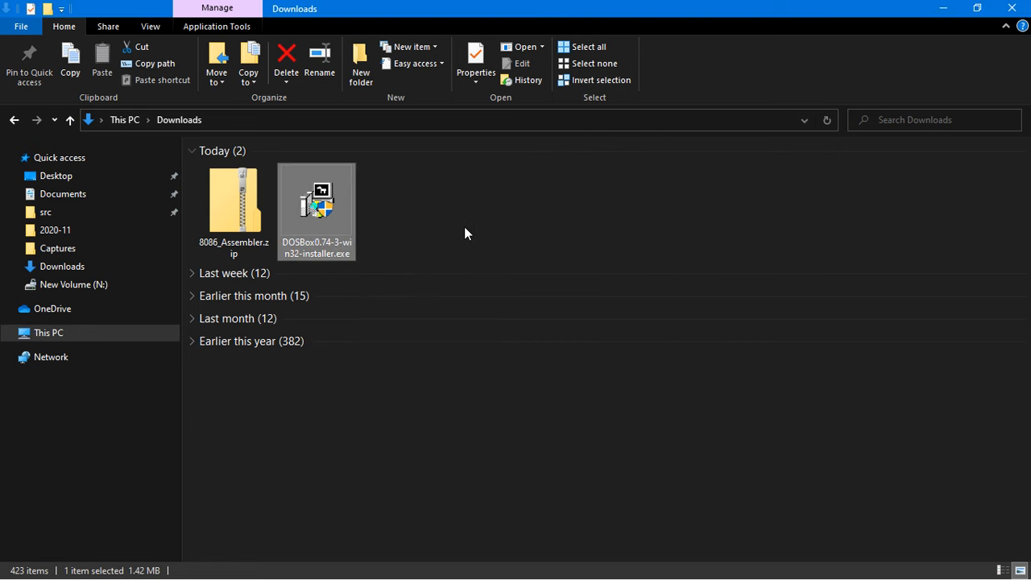
left_click(439, 210)
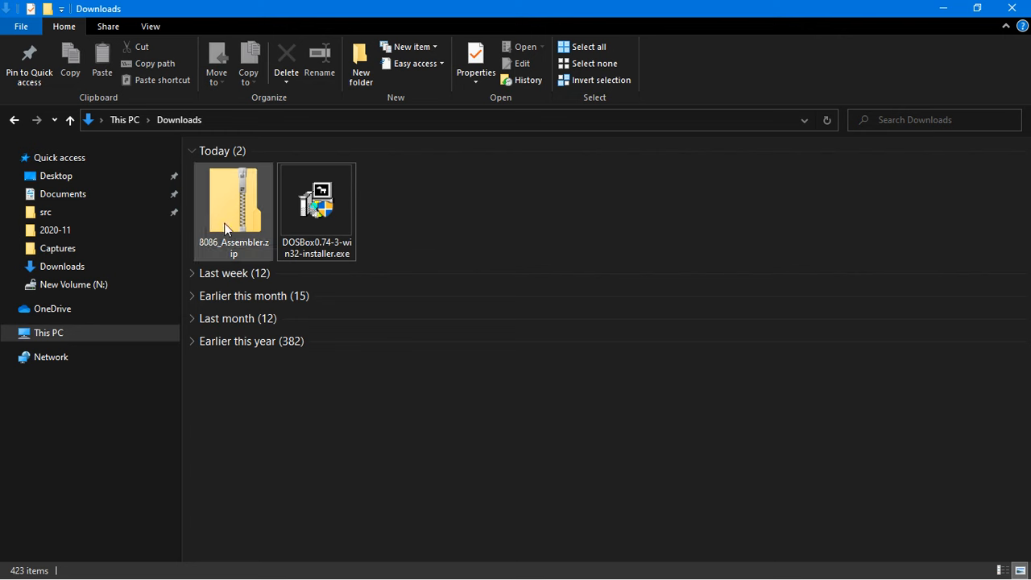
mouse_move(232, 222)
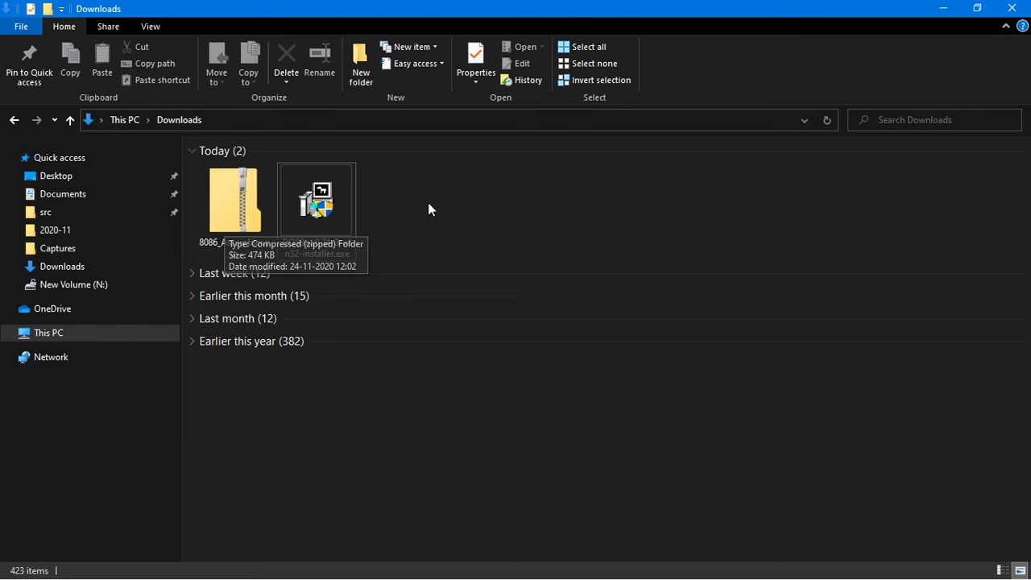
- Extract All from 8086_Assembler.zip with destination D:\
left_click(233, 202)
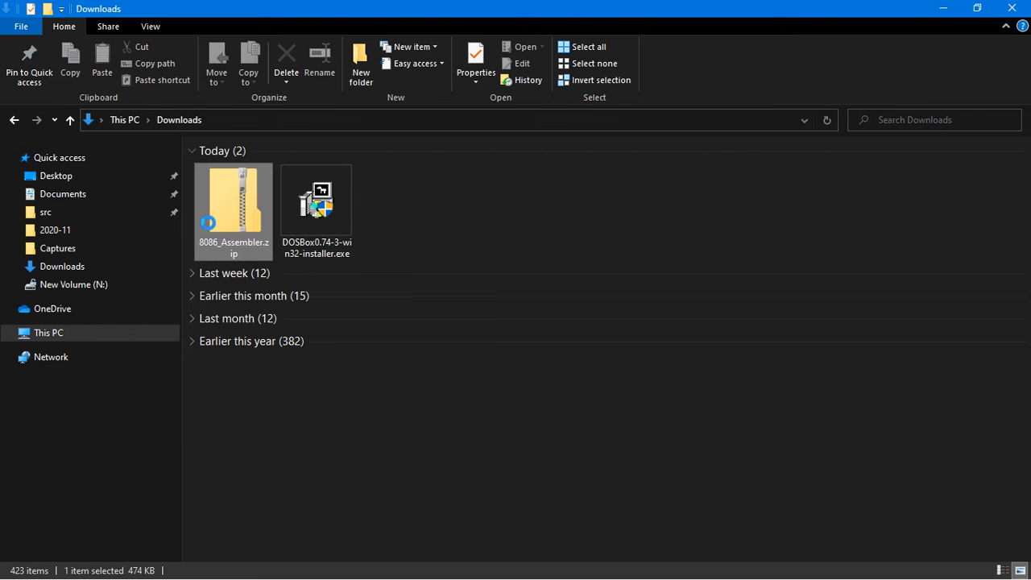
right_click(233, 202)
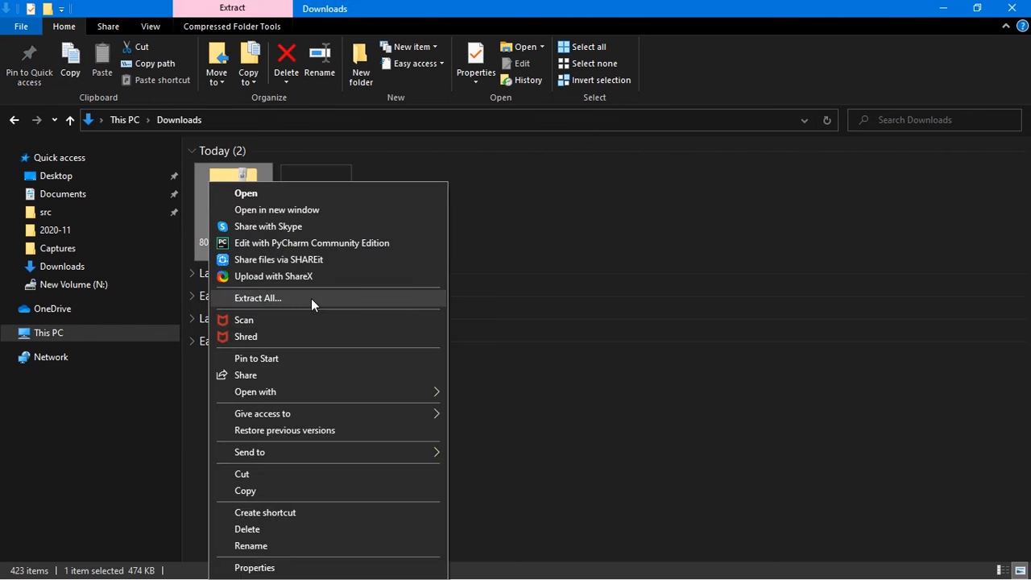
left_click(257, 298)
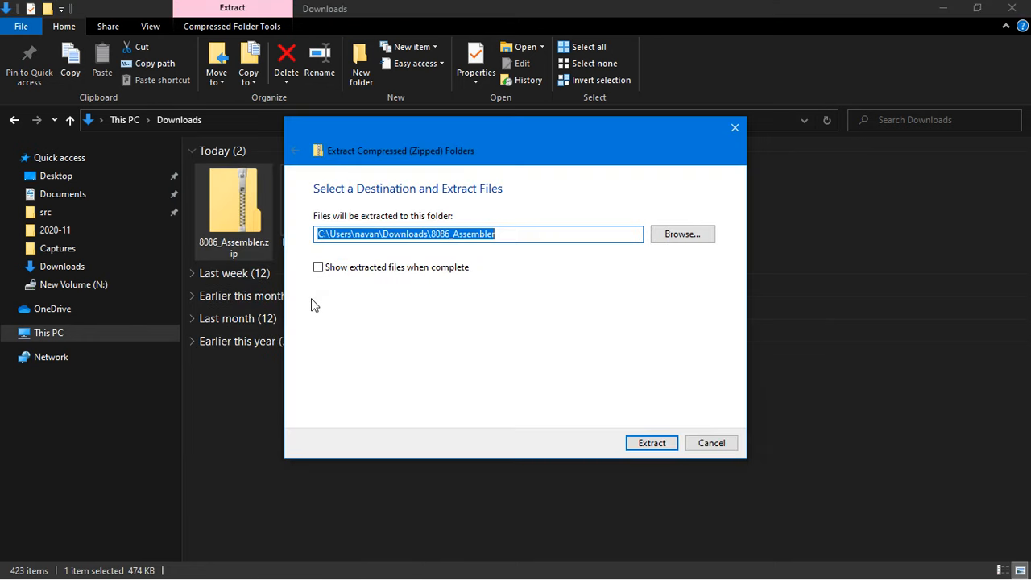
left_click(505, 234)
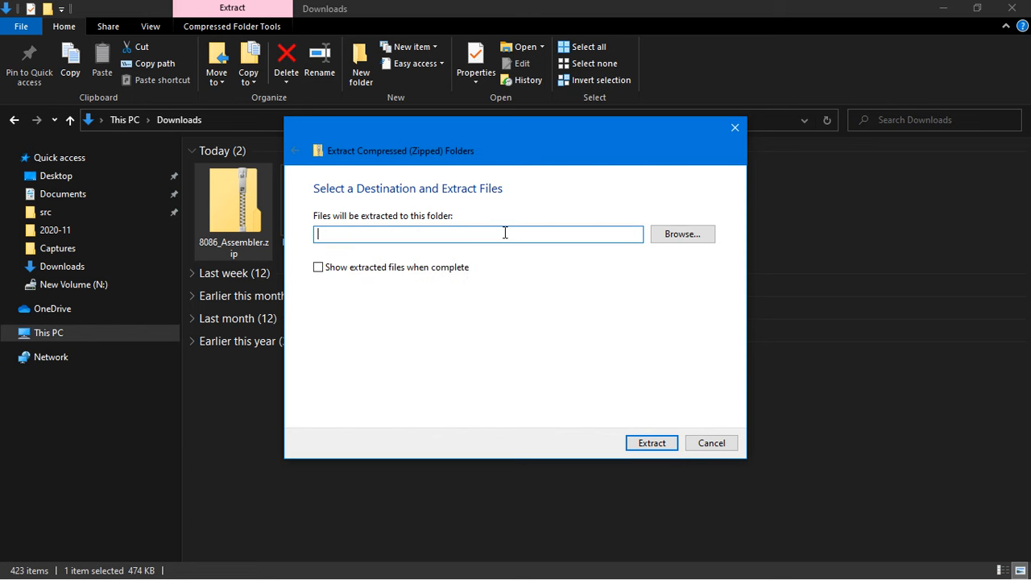
type("D")
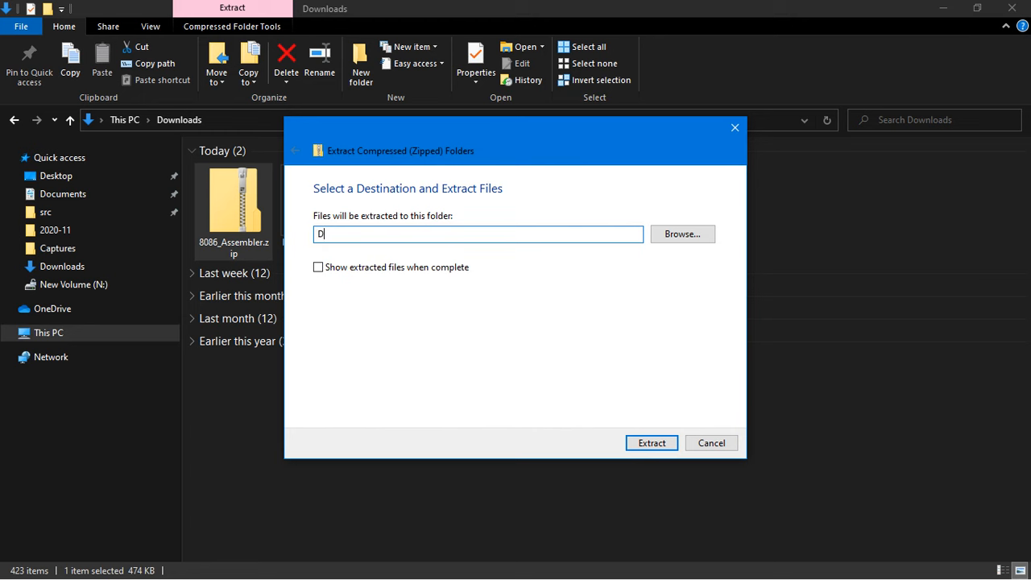
type(":\\")
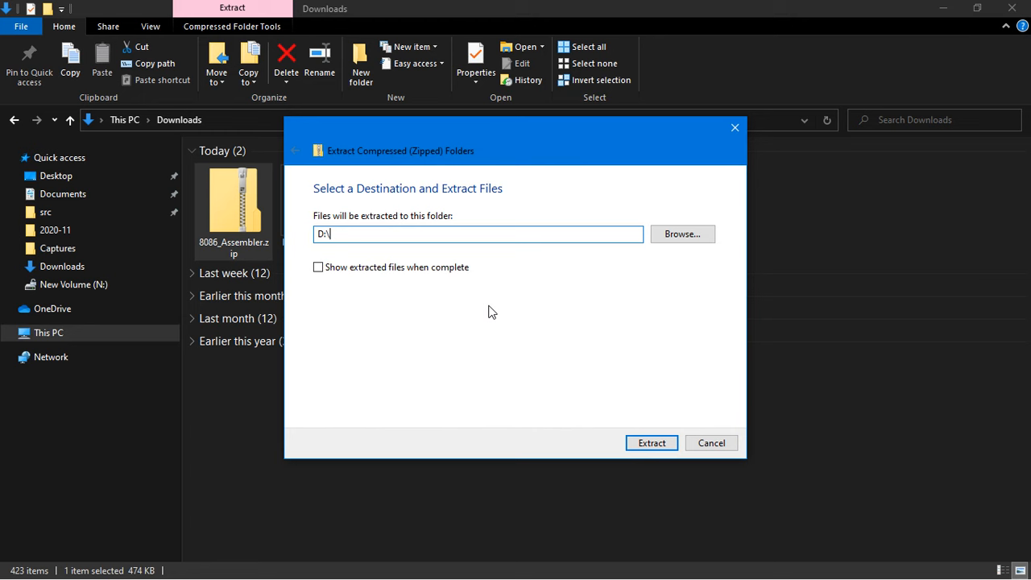
mouse_move(604, 408)
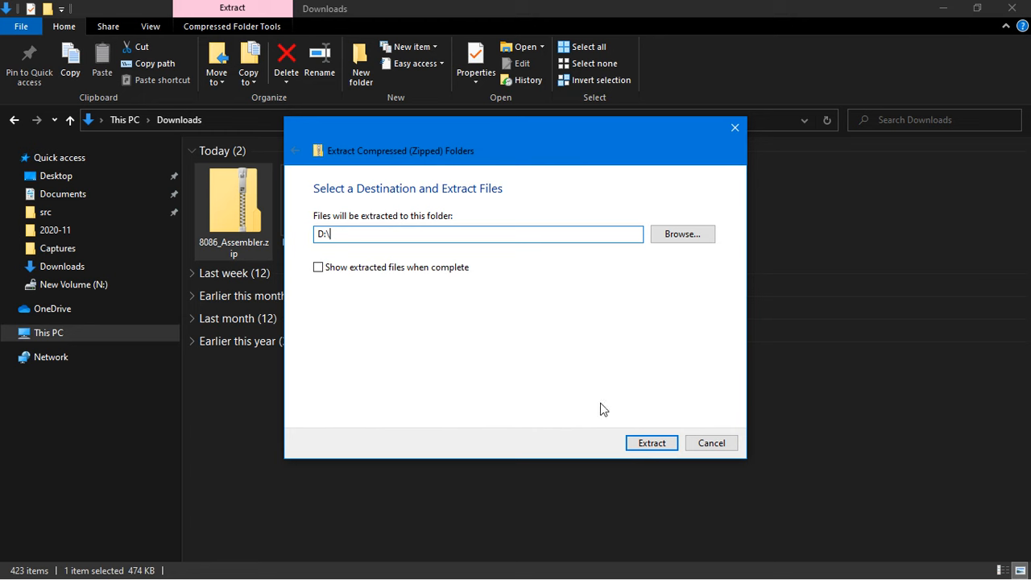
left_click(652, 443)
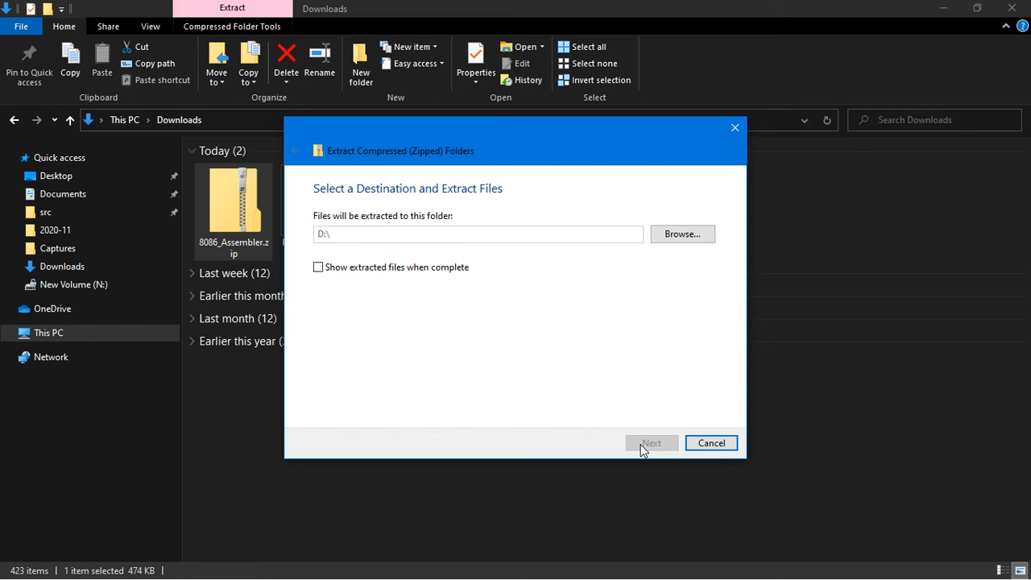
left_click(652, 444)
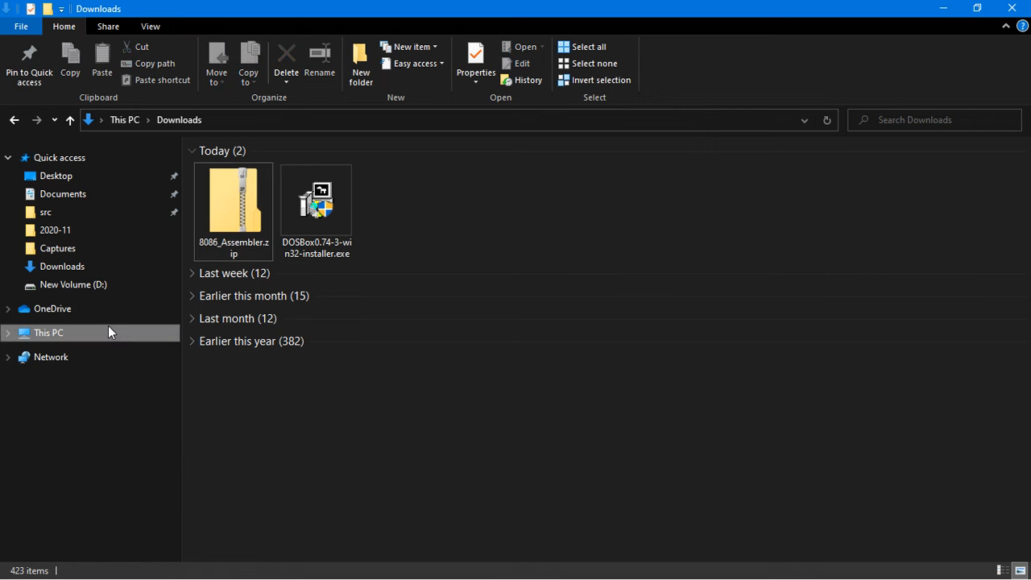
- Open New Volume (D:) from This PC to confirm the 8086 folder exists
left_click(48, 333)
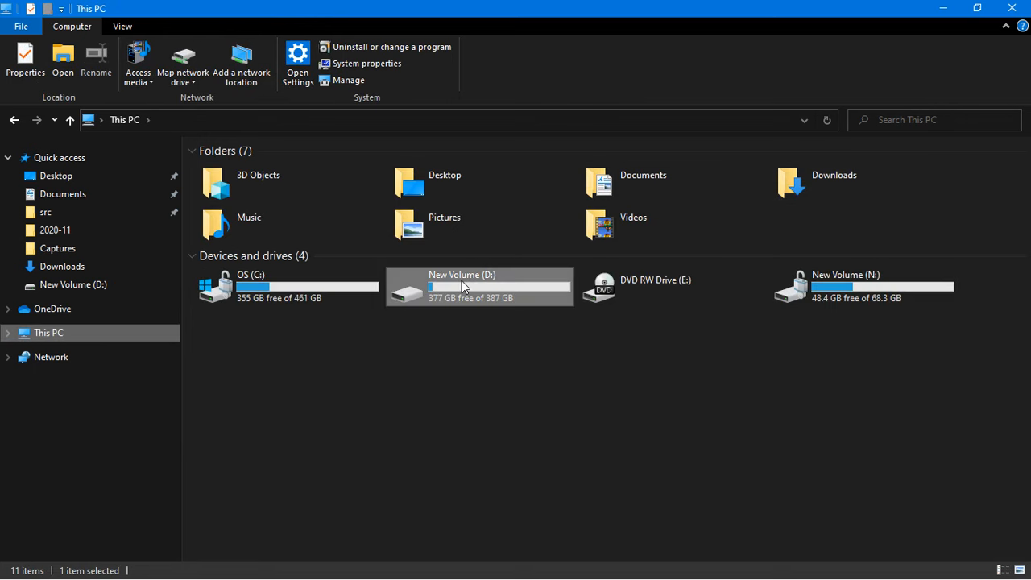
double_click(463, 286)
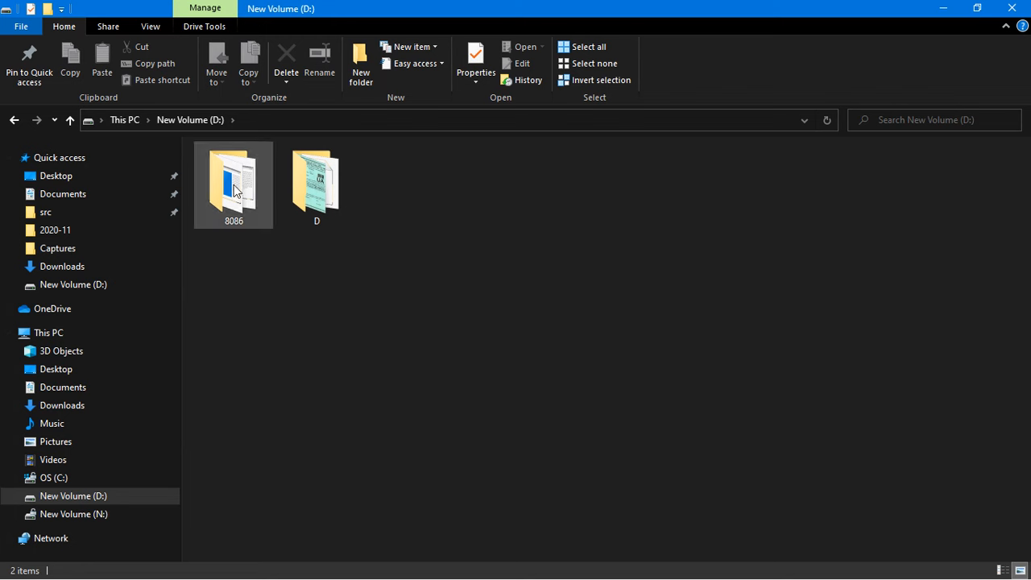
left_click(236, 280)
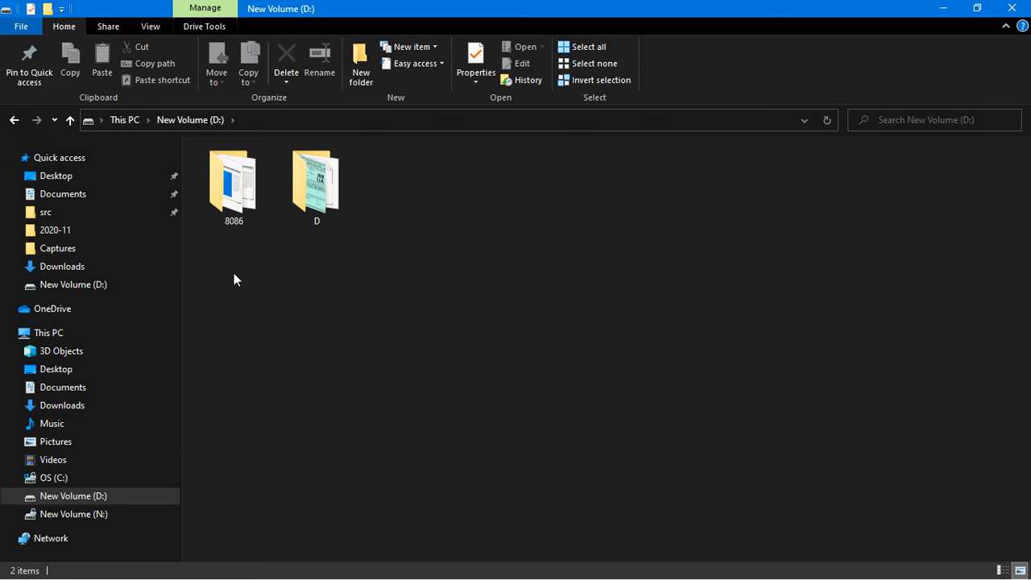
mouse_move(317, 110)
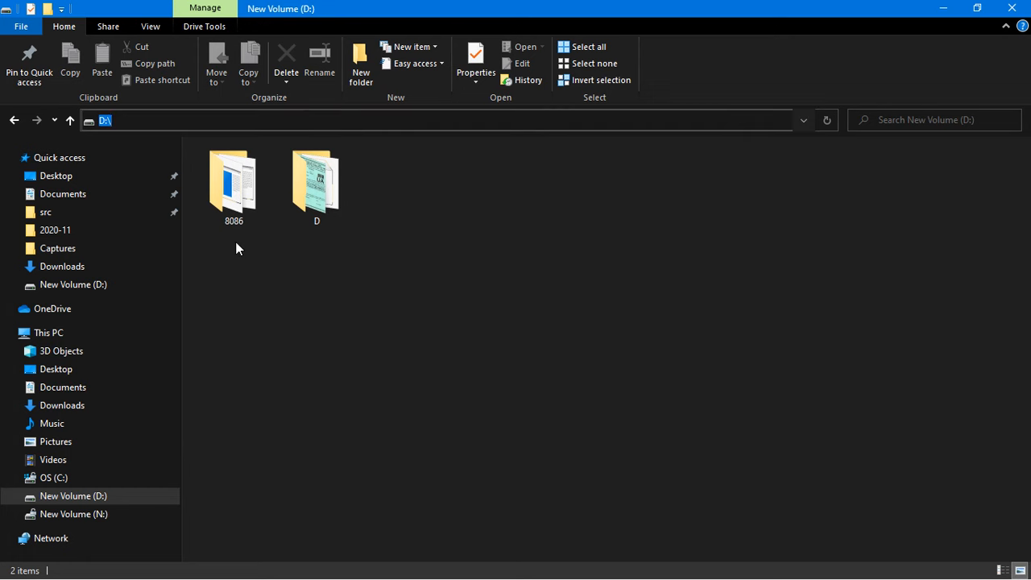
mouse_move(234, 206)
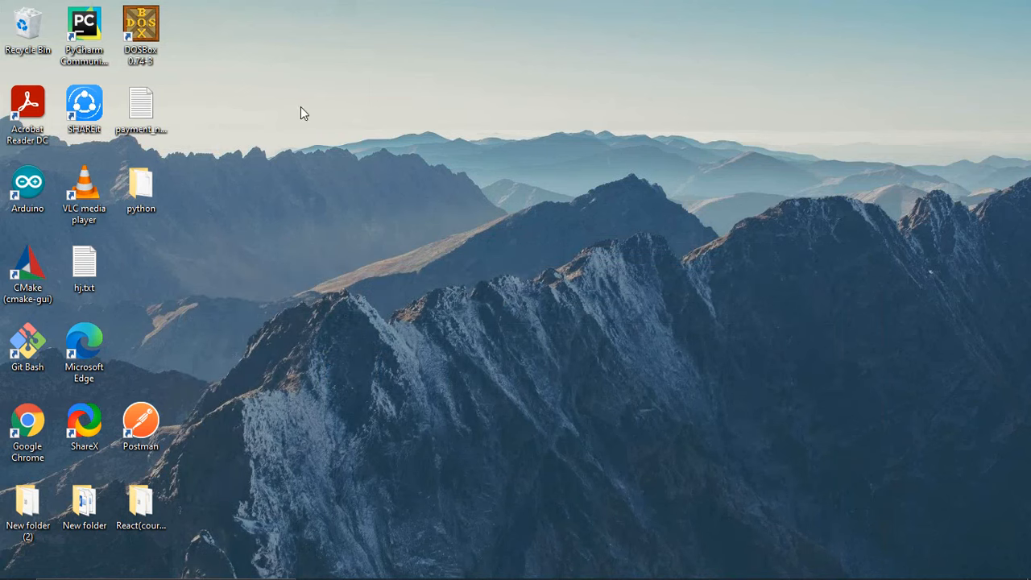
- Move the DOSBox 0.74-3 shortcut to mid-desktop and launch it
left_click_drag(140, 36, 481, 259)
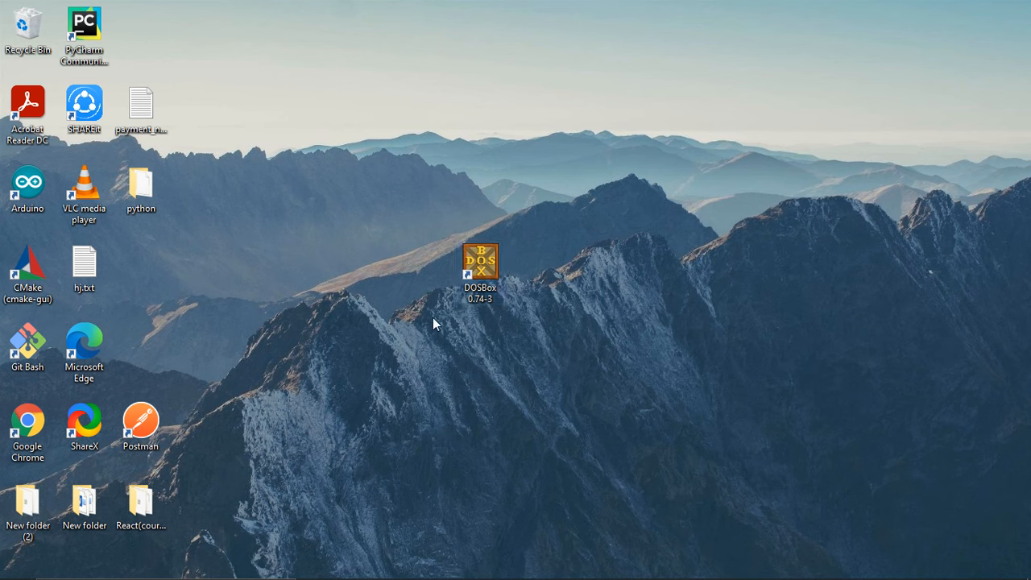
left_click(486, 263)
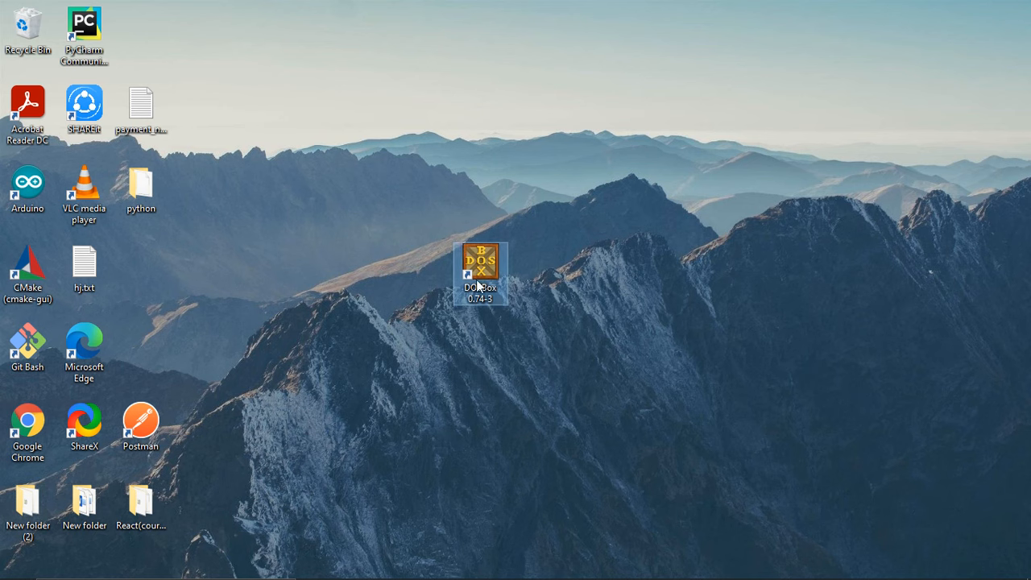
double_click(482, 263)
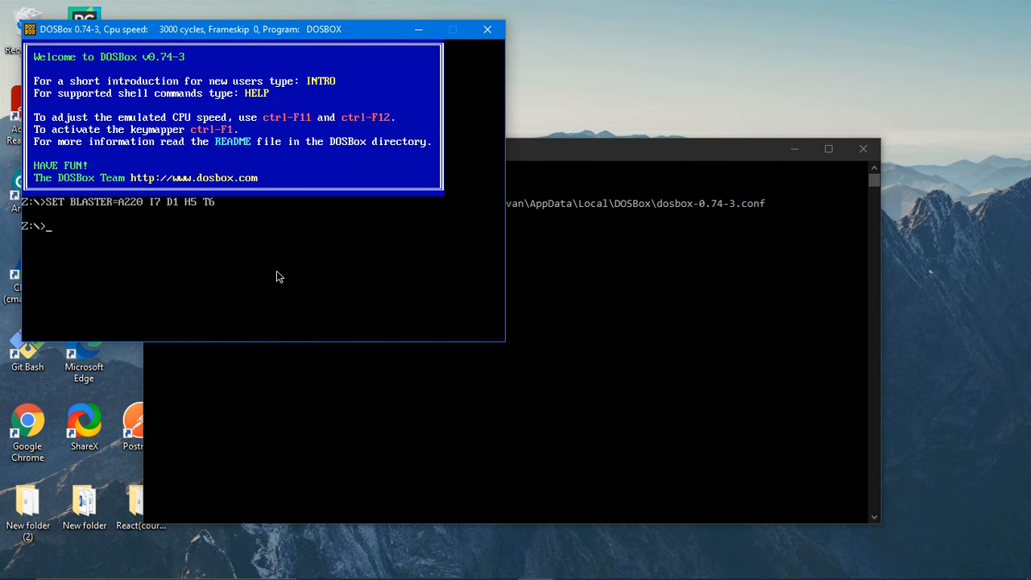
- Enter 'mount d d:\8086' at the Z: prompt, then type d: to switch drives
type("m")
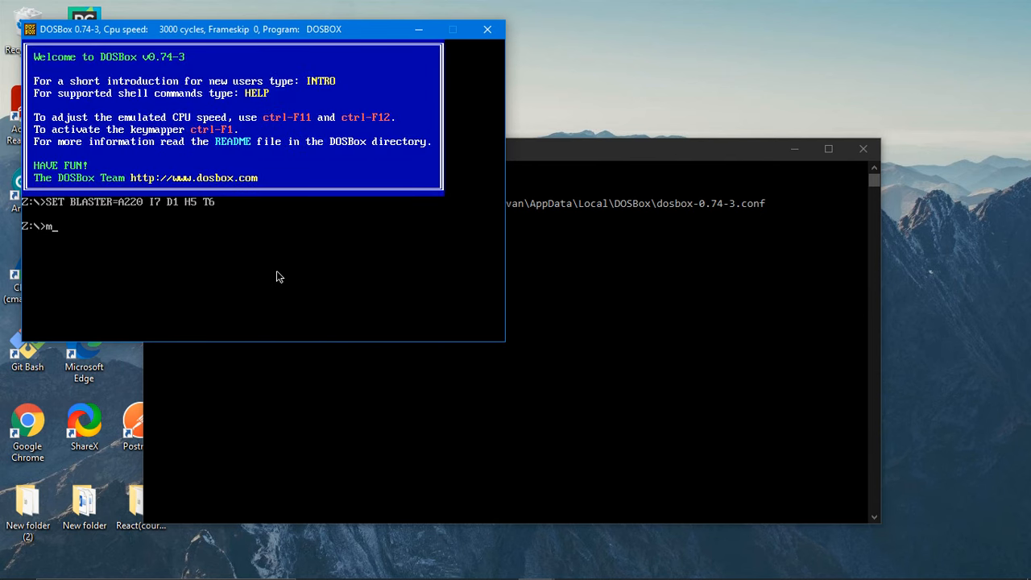
type("ount")
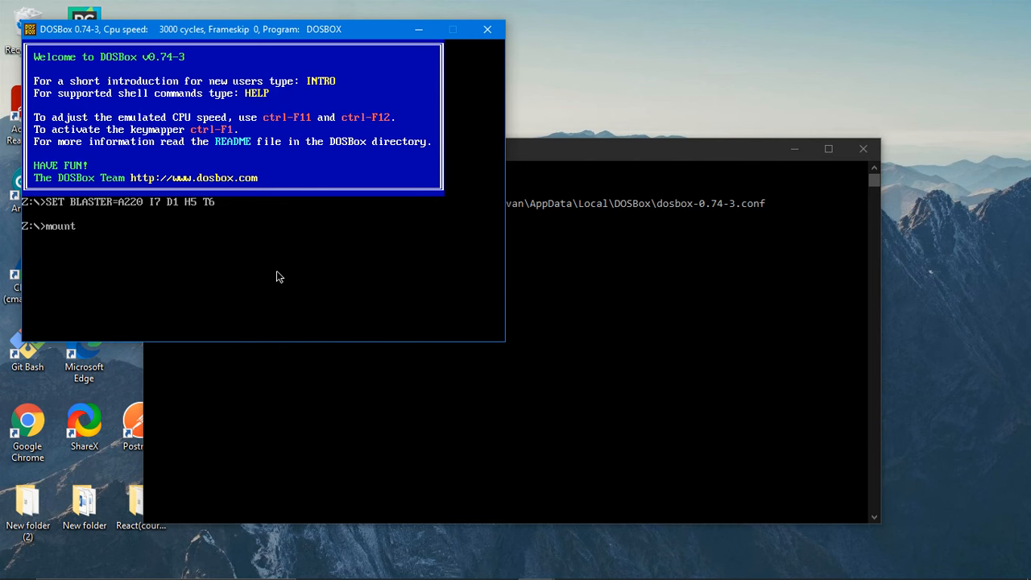
type("d")
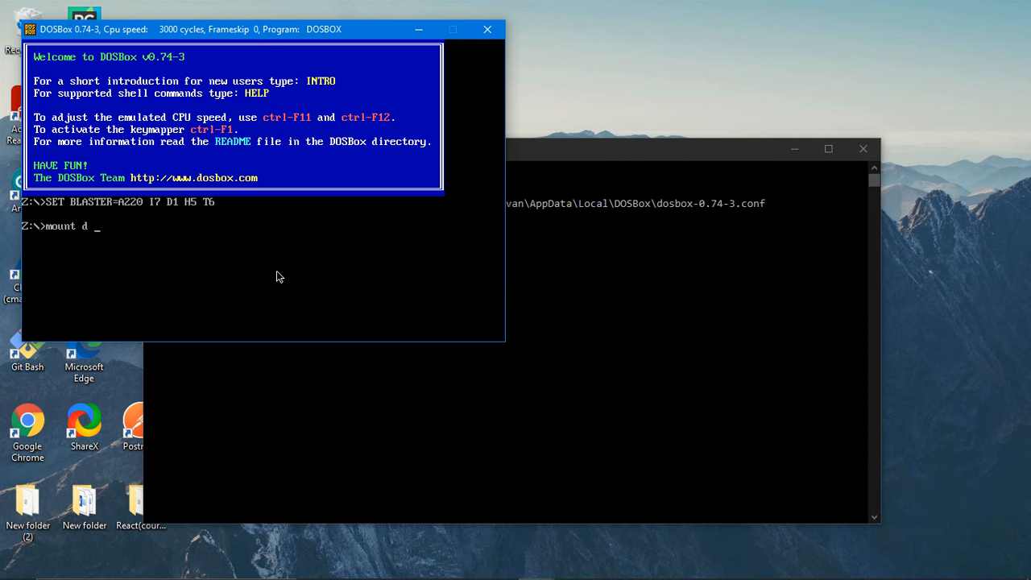
type("d")
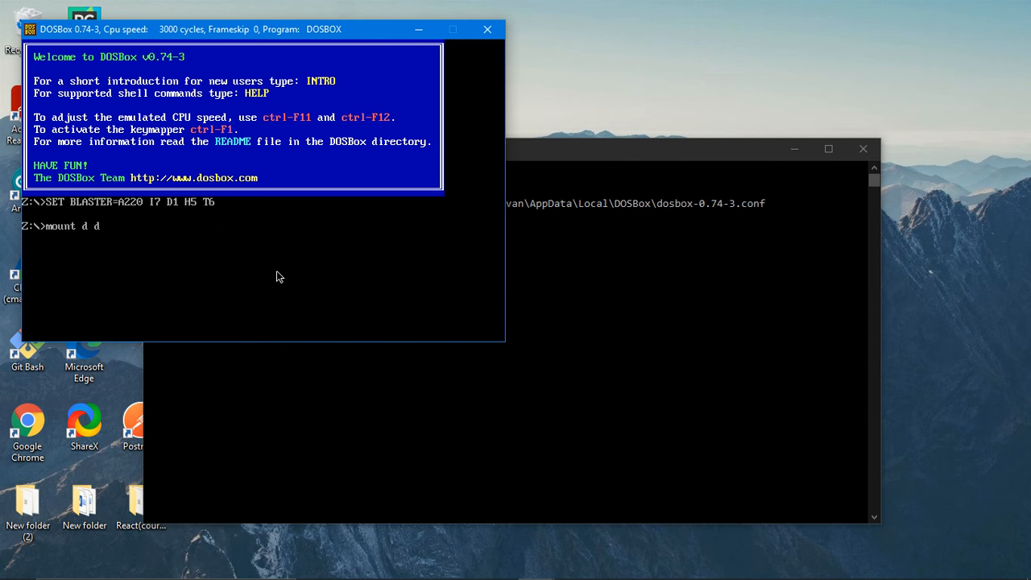
type(":")
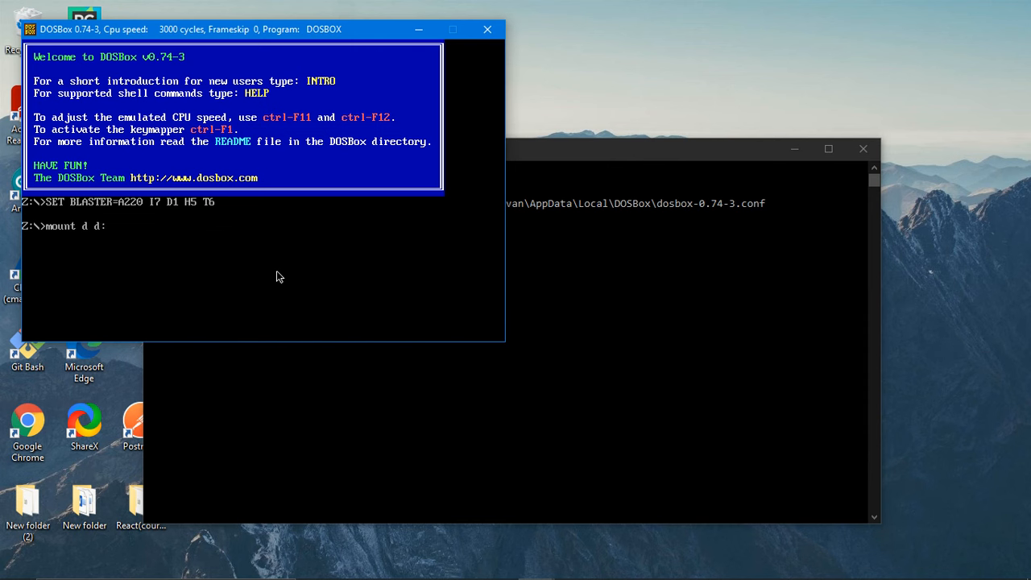
type("\\808")
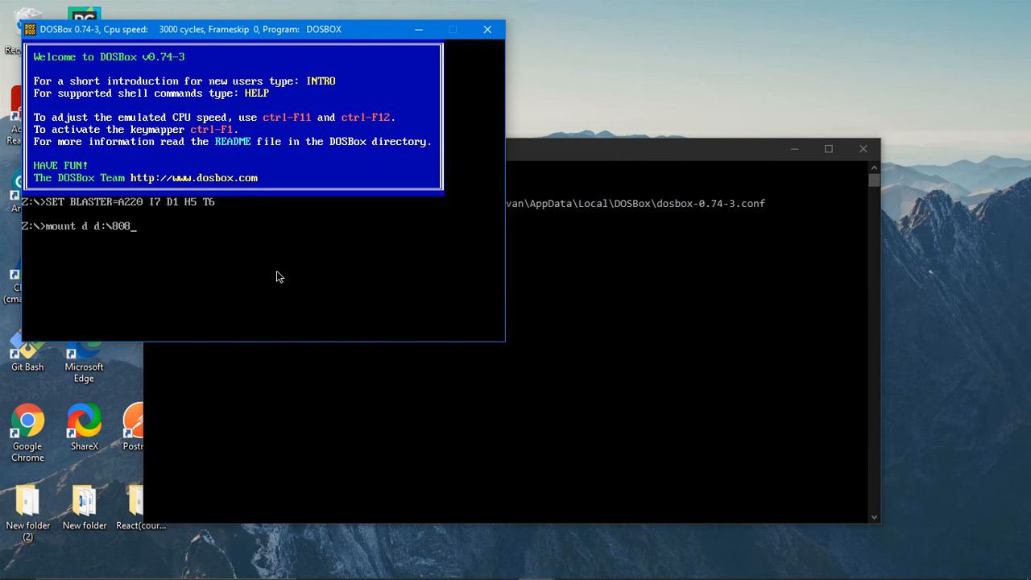
type("6")
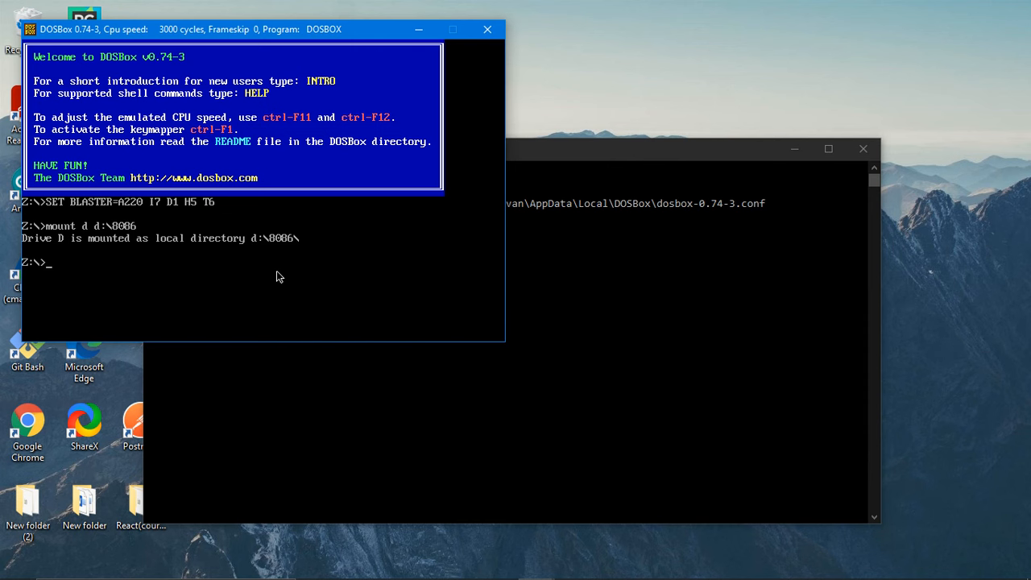
type("d:")
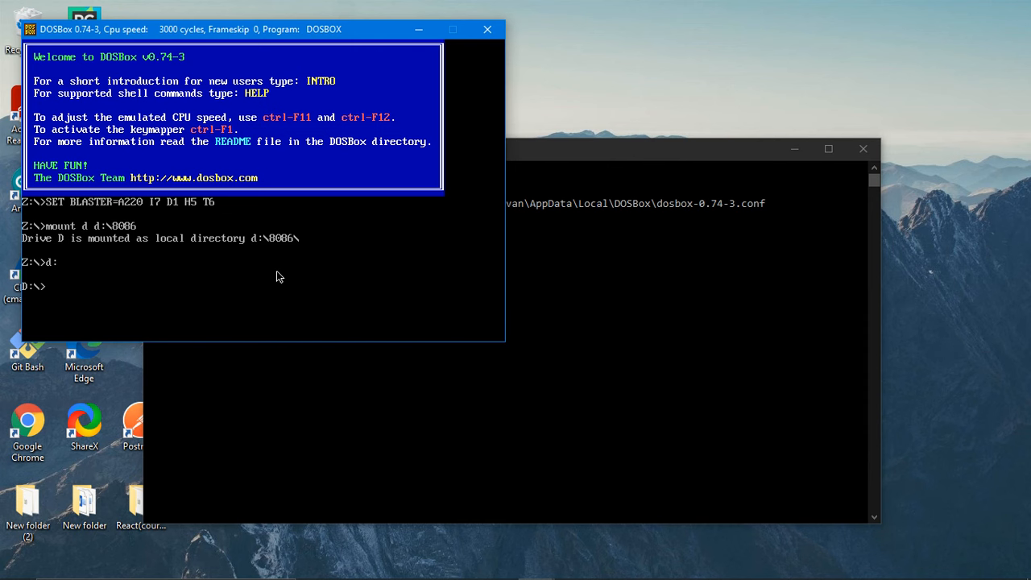
- Type 'edit' at the D:\> prompt
type("edit")
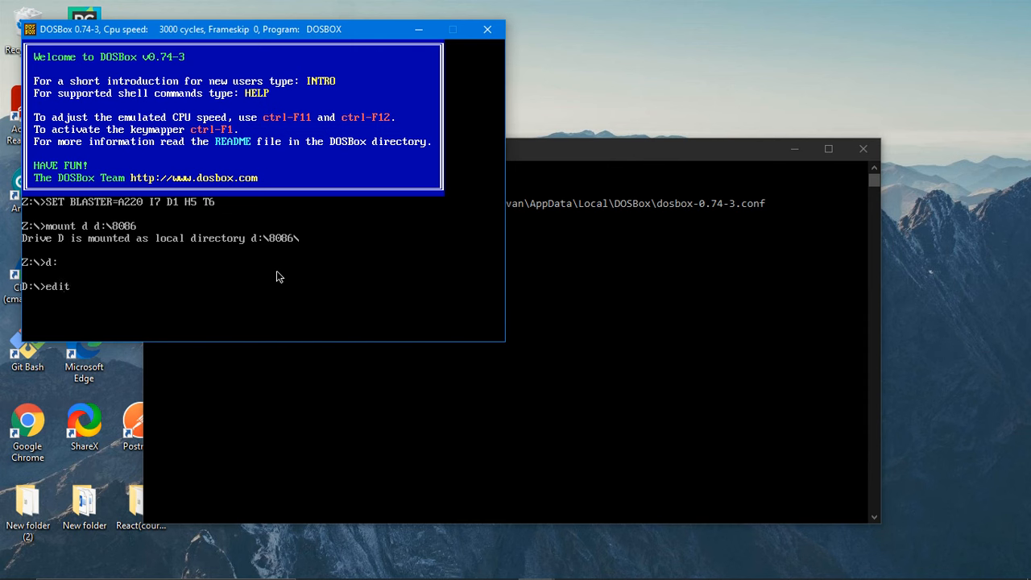